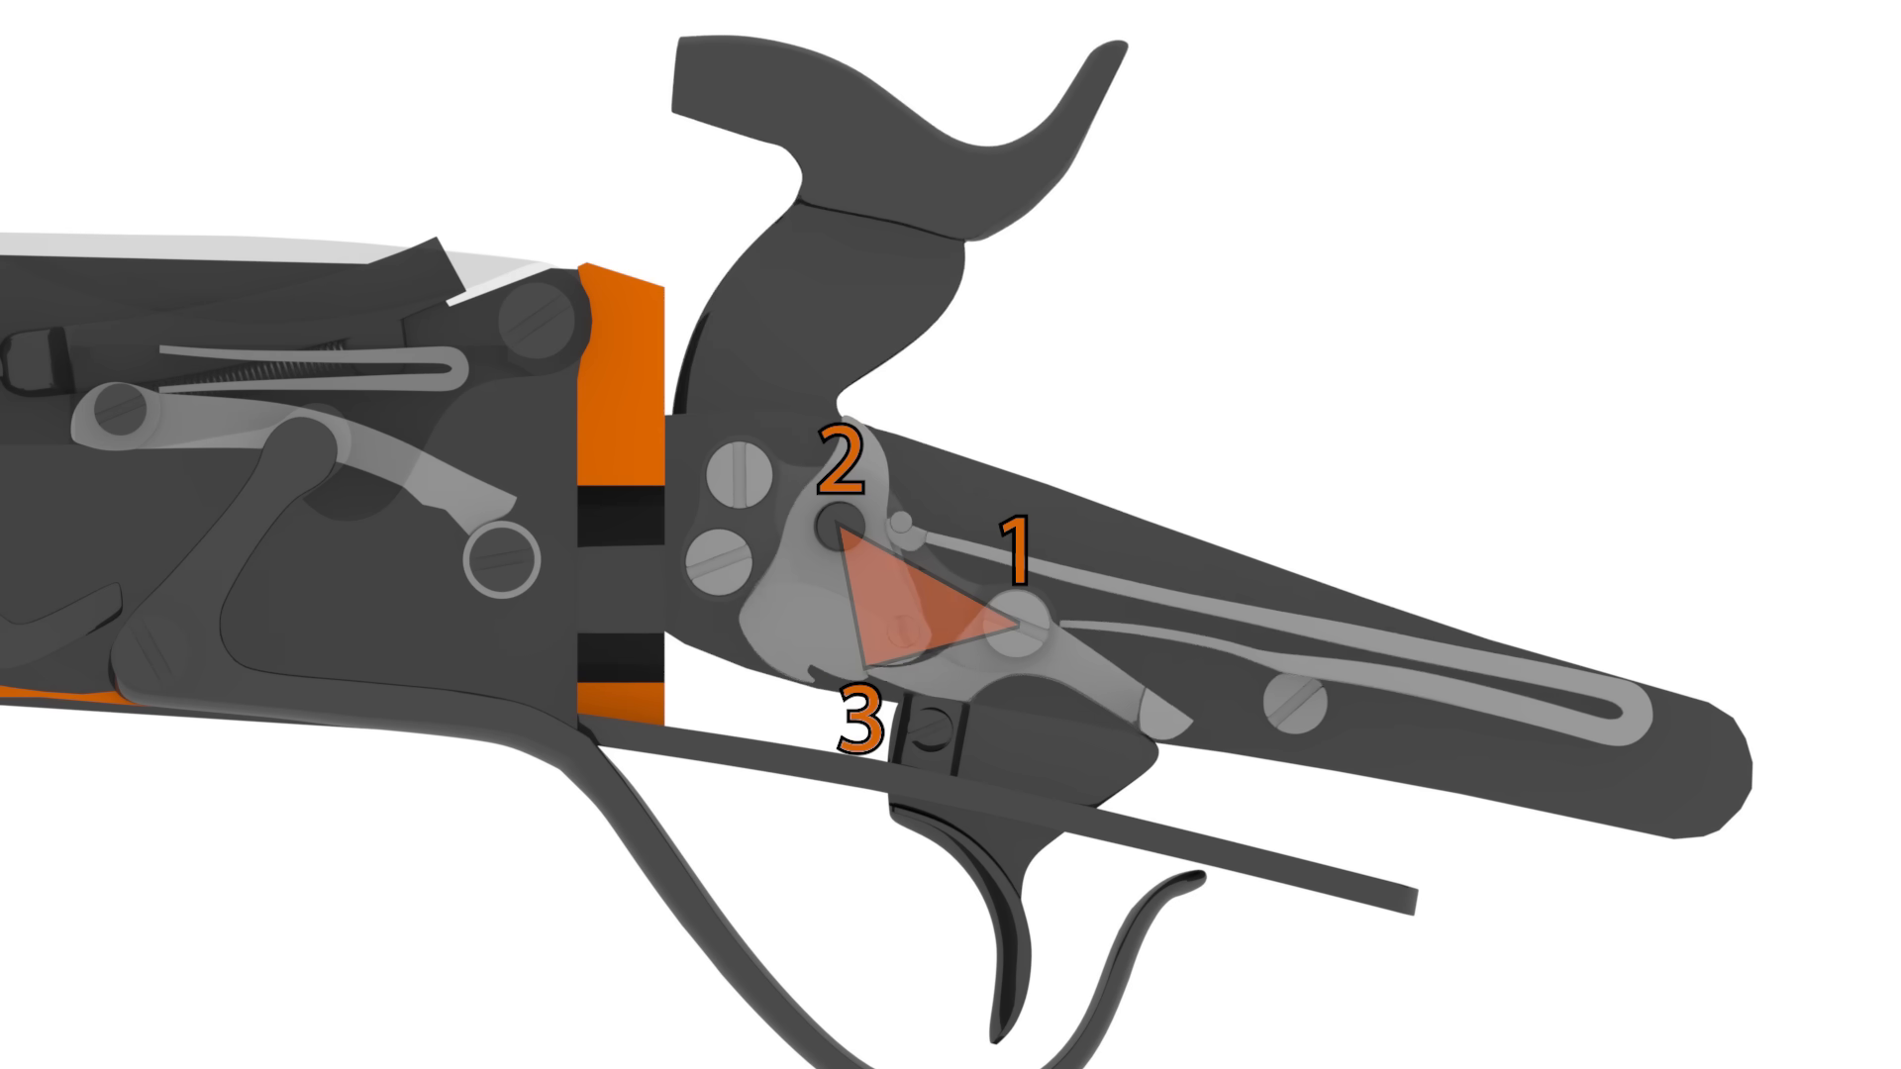
{"action": "left_click", "coordinate": [921, 606]}
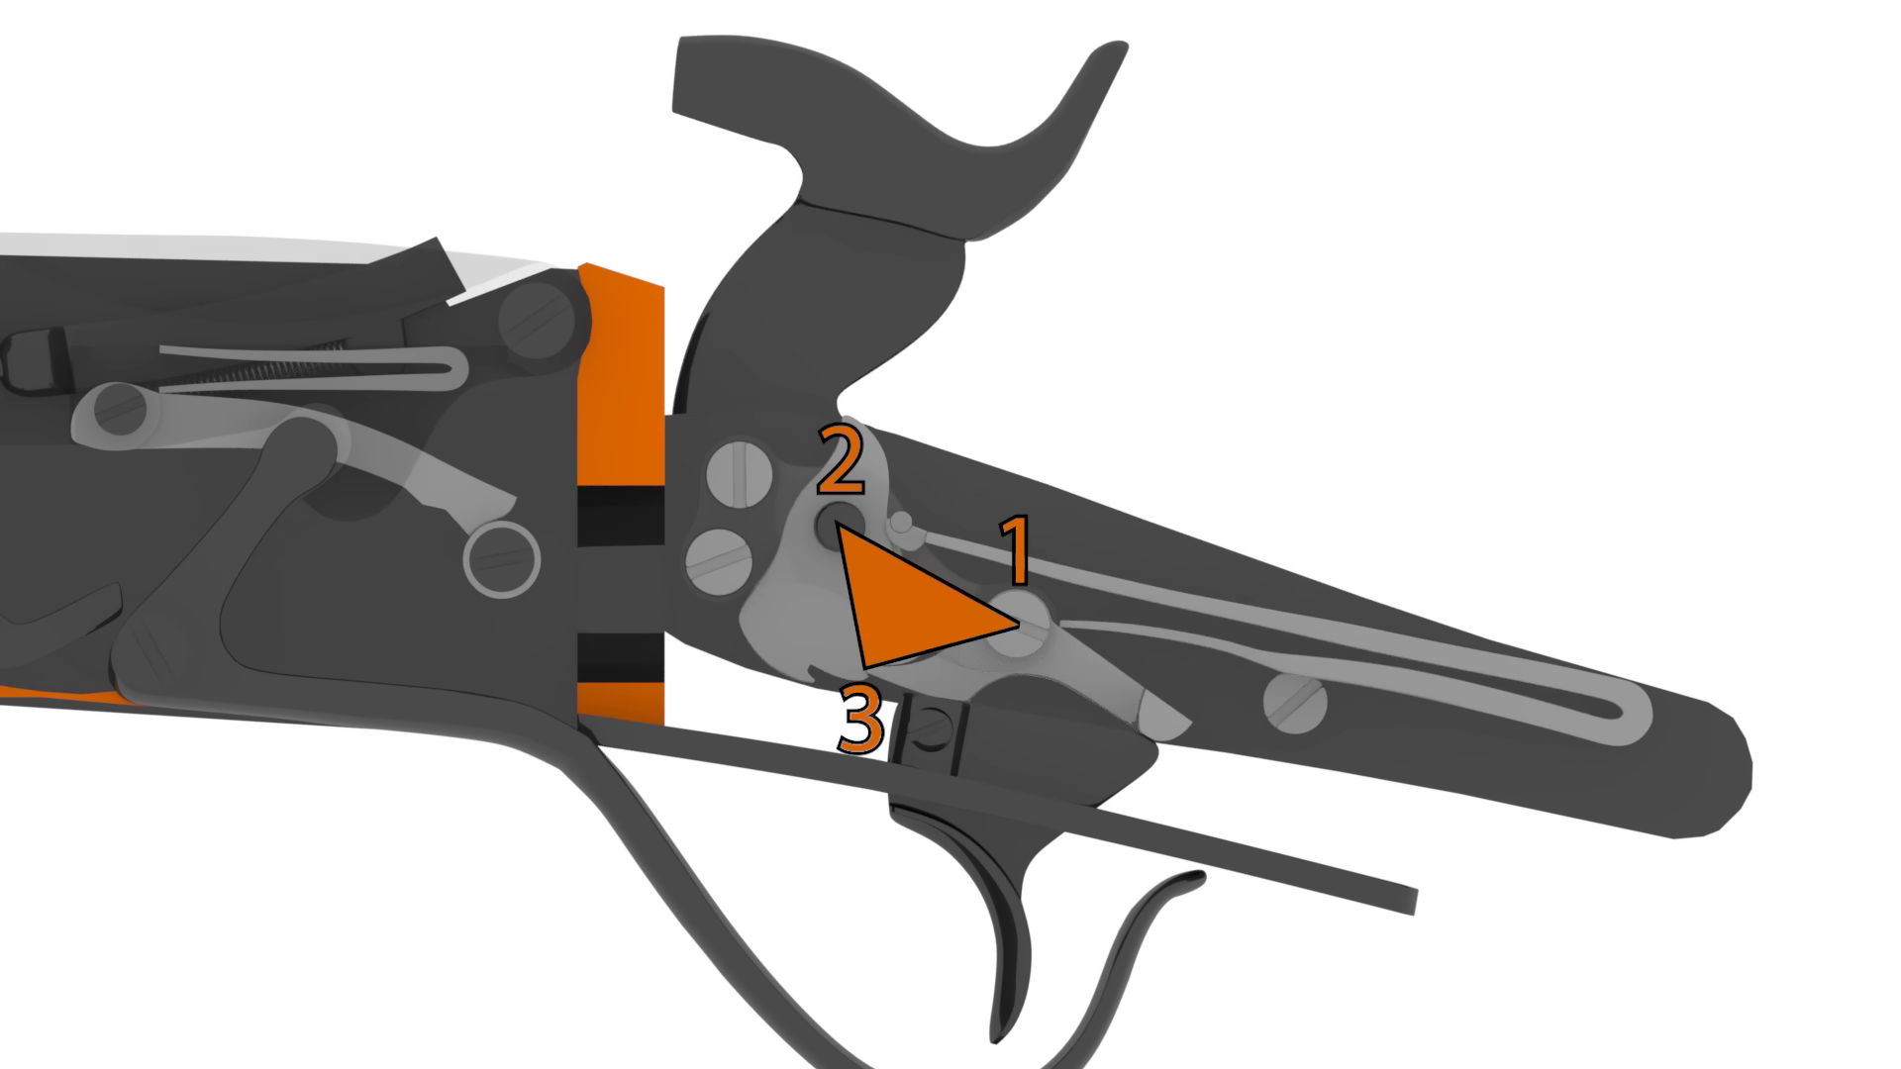